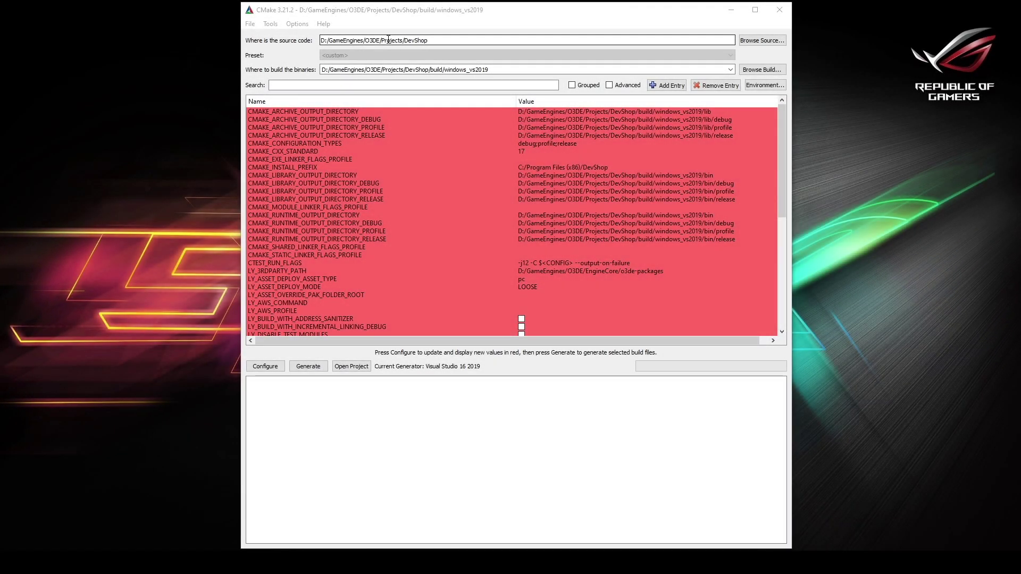
mouse_move(377, 69)
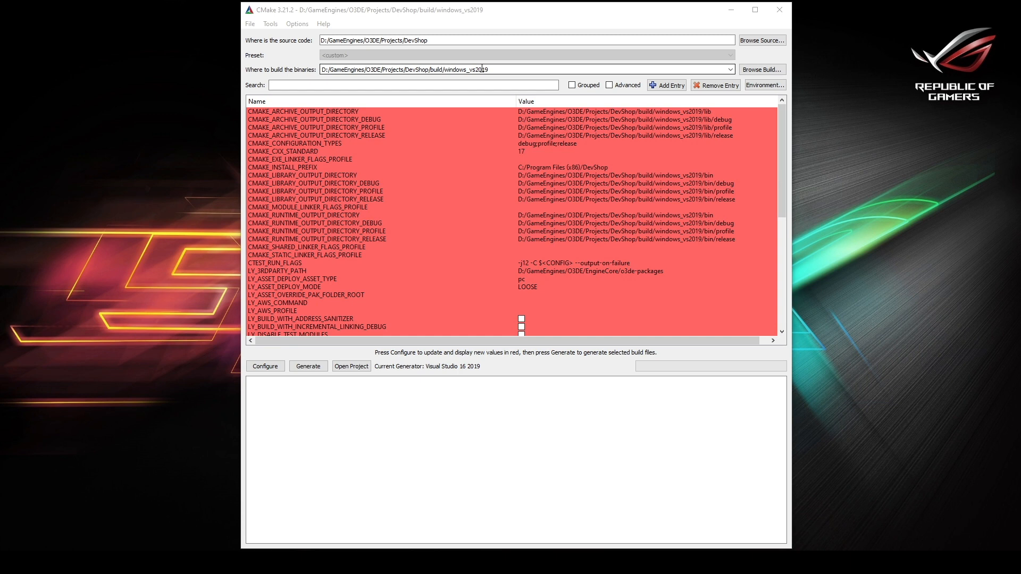
Step: Enable the LY_MONOLITHIC_GAME cache entry for the DevShop build
scroll(down, 3)
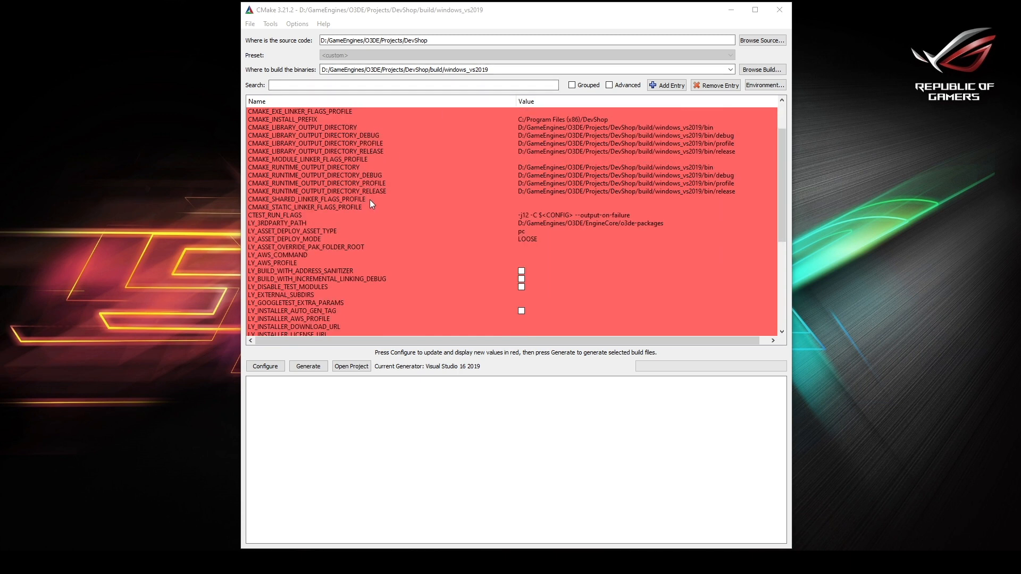
scroll(down, 3)
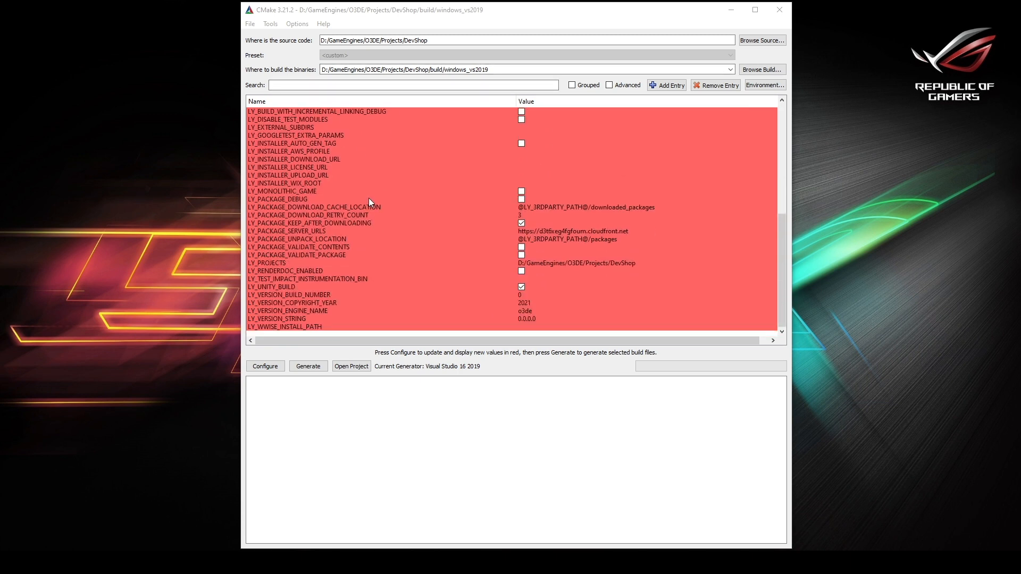
click(283, 192)
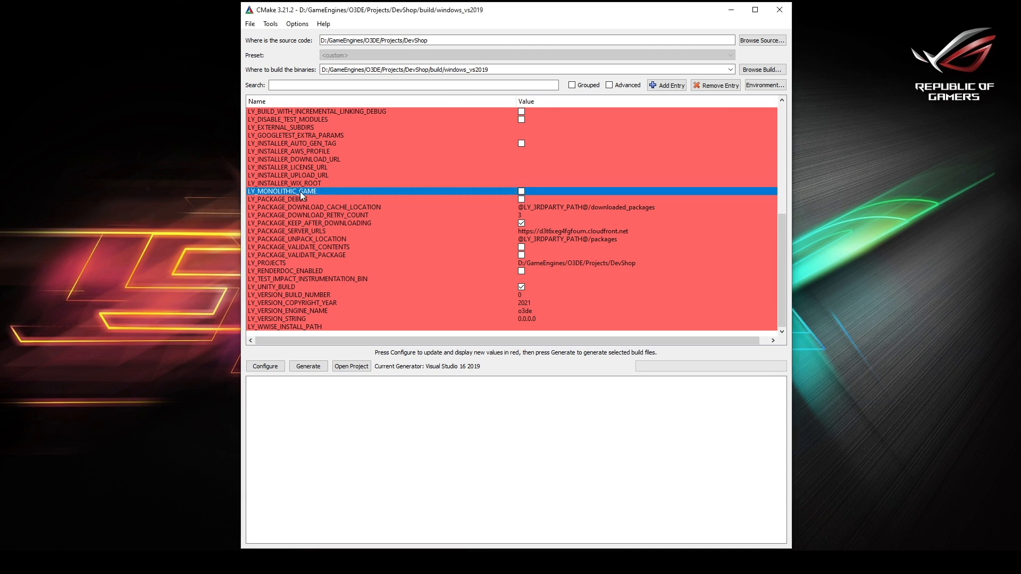
click(521, 191)
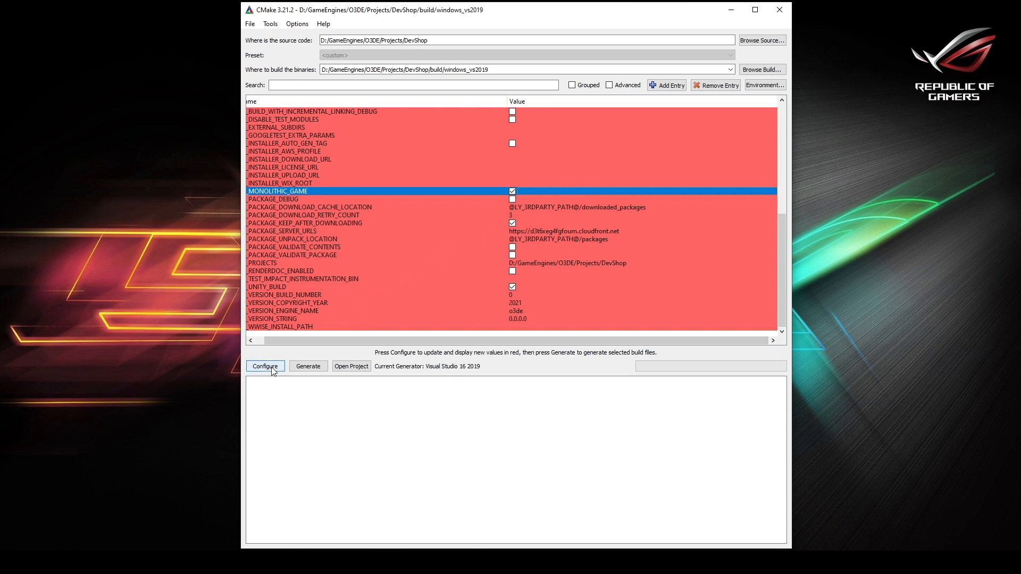
mouse_move(282, 352)
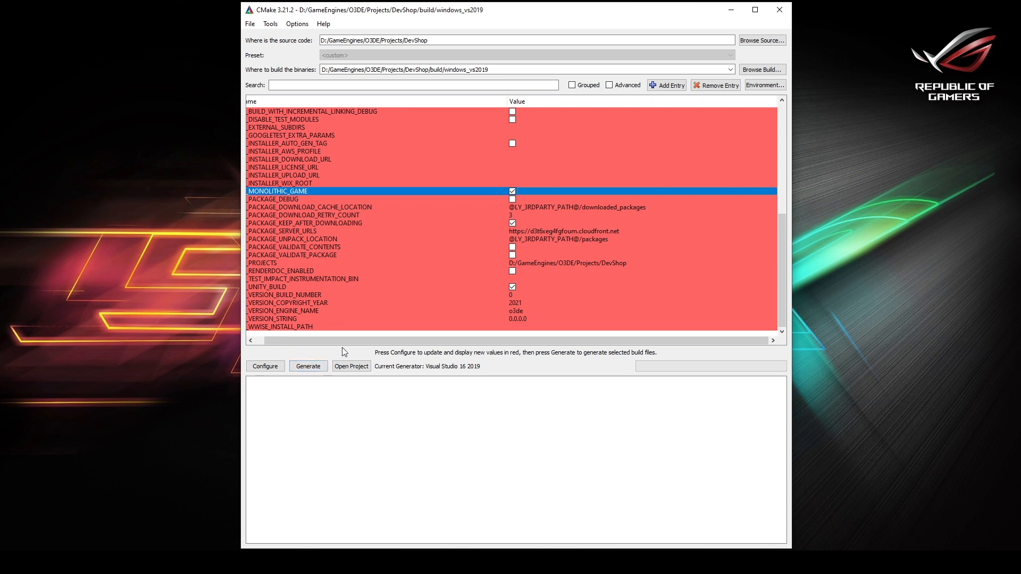
Step: Set the DevShop solution to release and show the DevShop.GameLauncher project's context actions
click(351, 366)
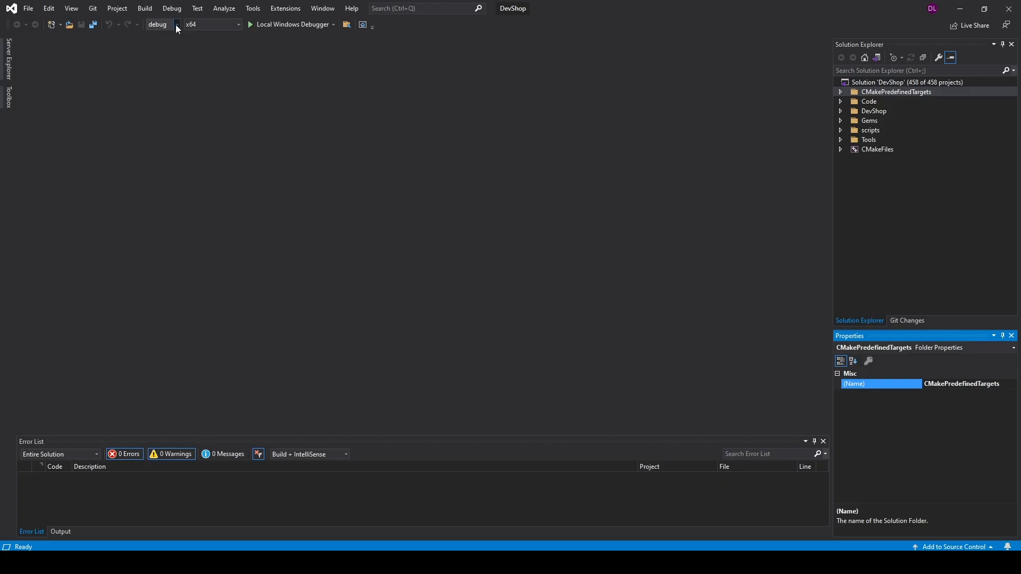
click(179, 24)
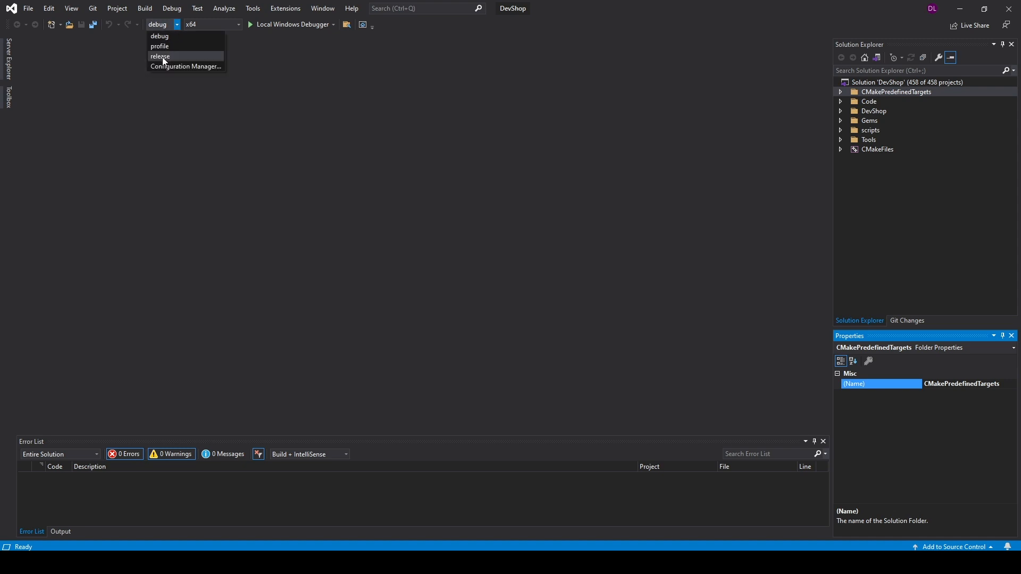
click(161, 55)
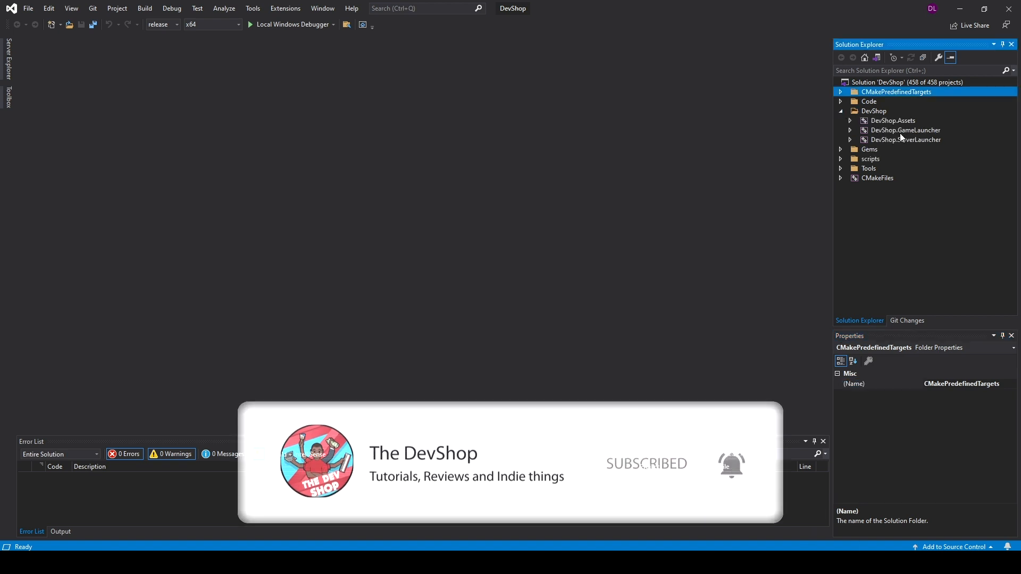
right_click(905, 130)
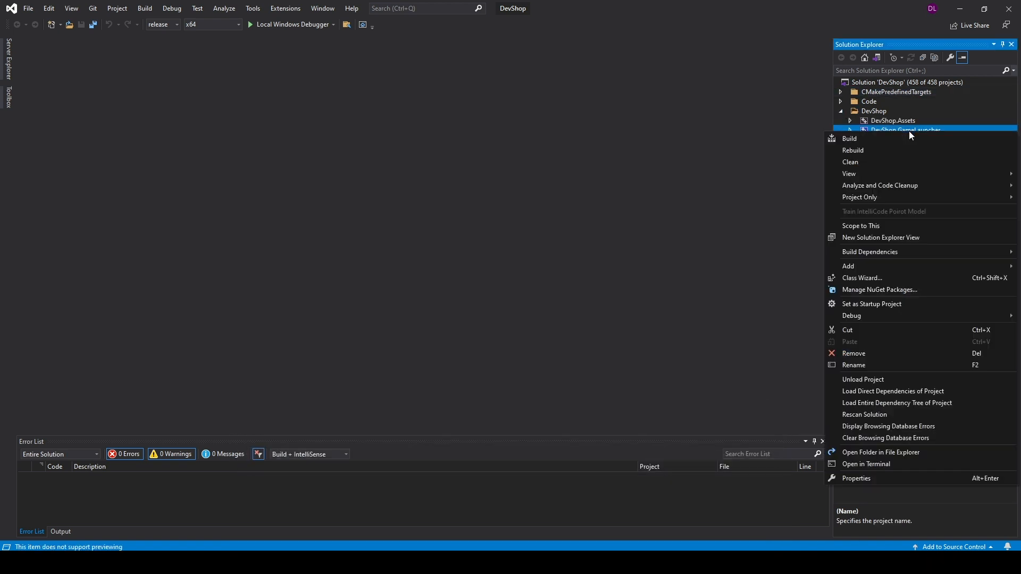